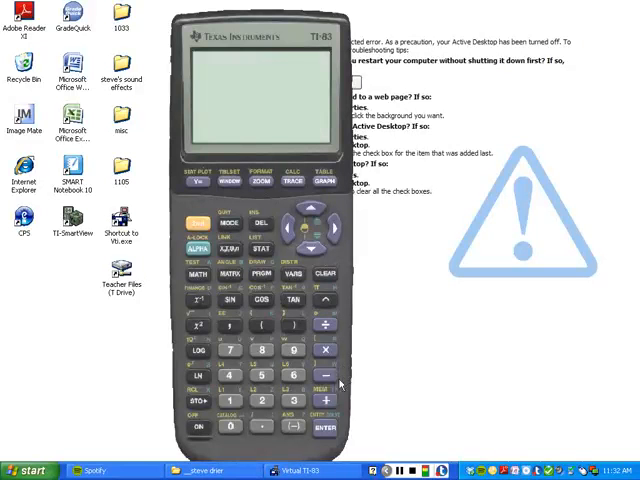
mouse_move(205, 435)
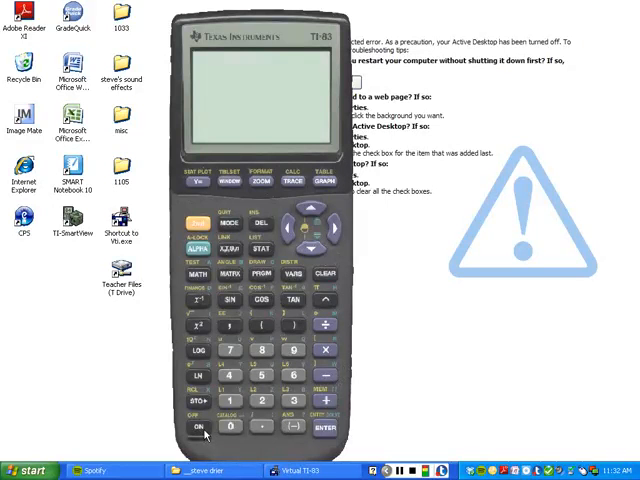
- Power on the calculator with the ON key so the home screen shows a blinking cursor
click(320, 426)
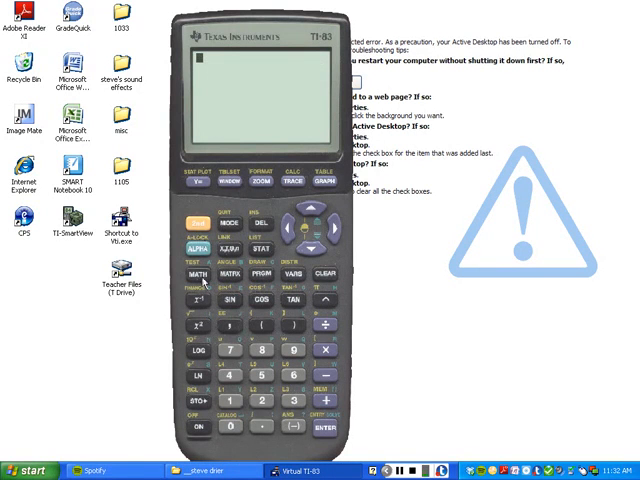
mouse_move(325, 335)
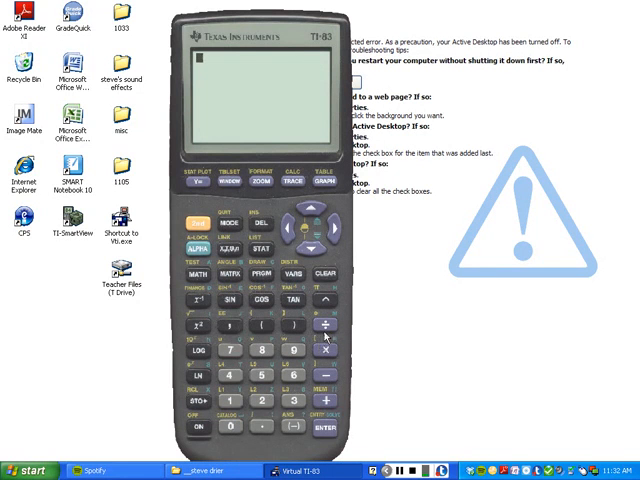
mouse_move(180, 270)
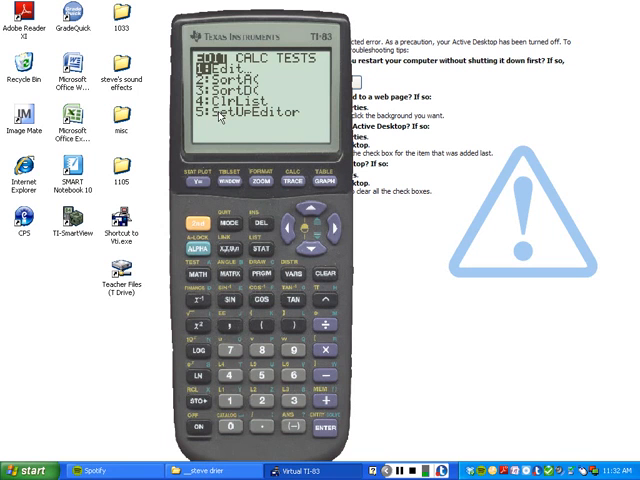
mouse_move(313, 284)
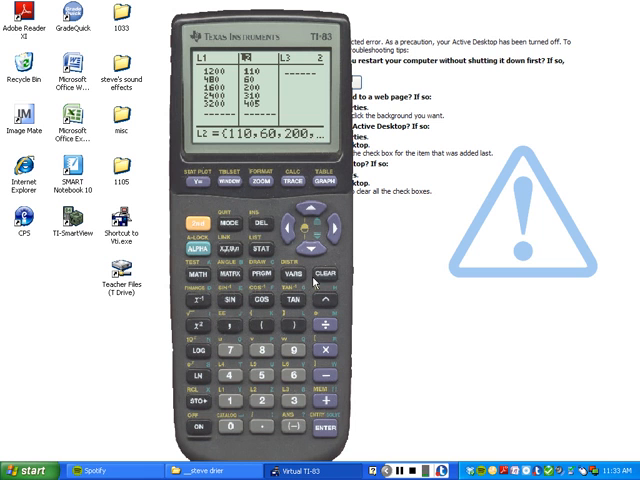
- Clear the old entries from lists L1 and L2 in the list editor
click(326, 432)
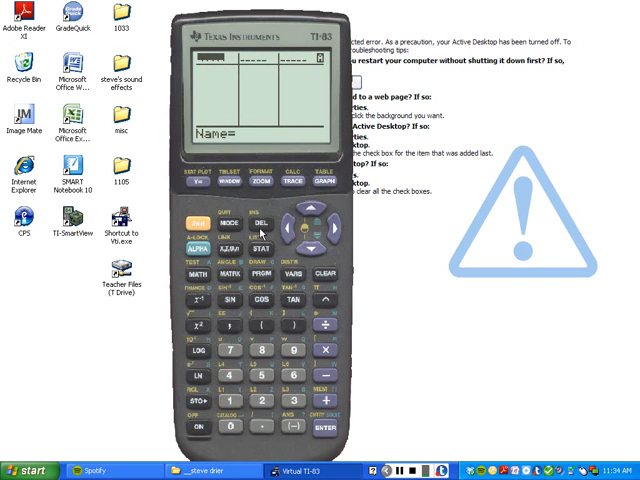
- Run SetUpEditor from the STAT menu to restore empty L1, L2 and L3 columns
click(251, 247)
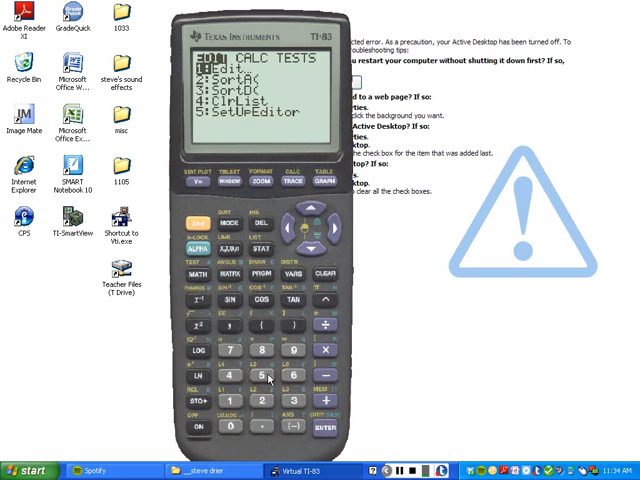
click(347, 432)
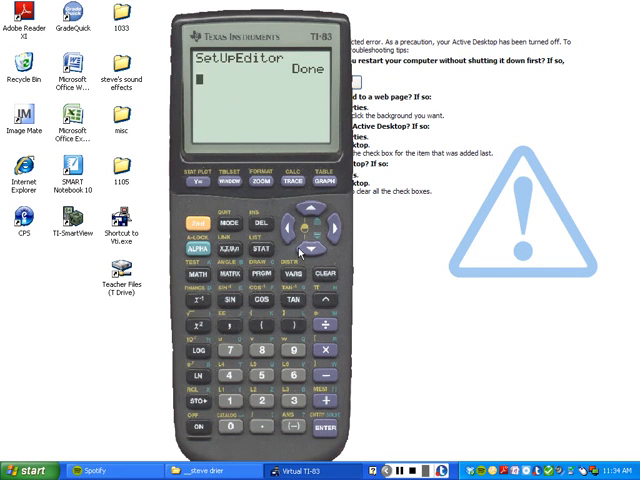
mouse_move(285, 245)
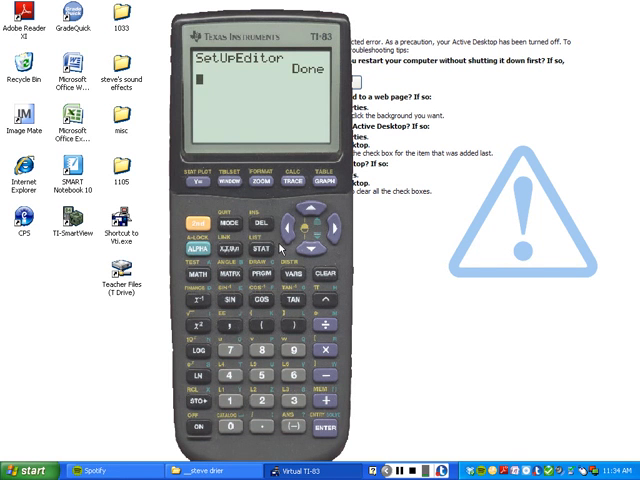
click(251, 241)
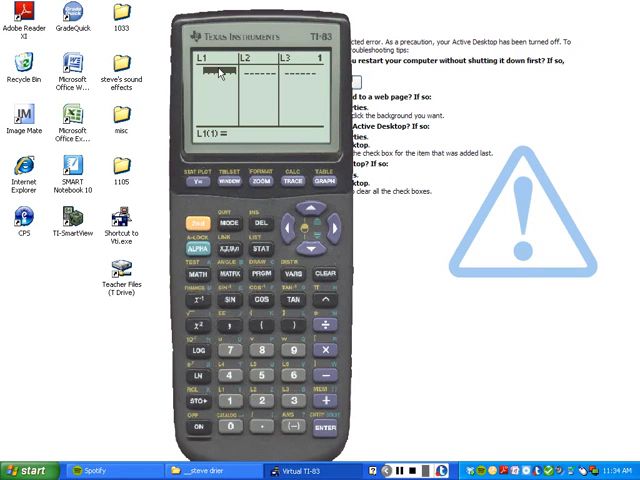
mouse_move(249, 91)
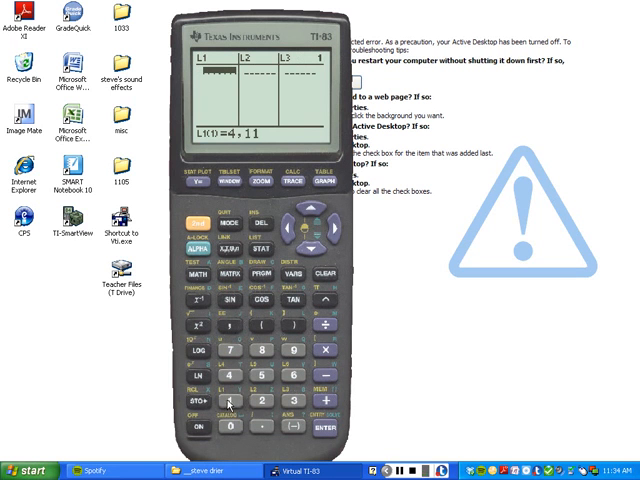
mouse_move(313, 320)
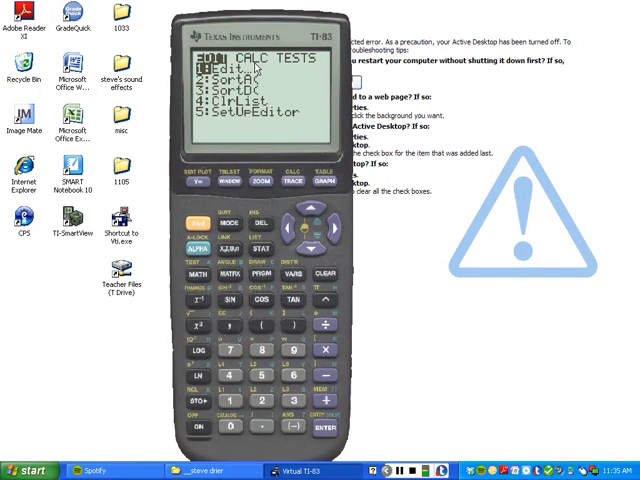
mouse_move(333, 237)
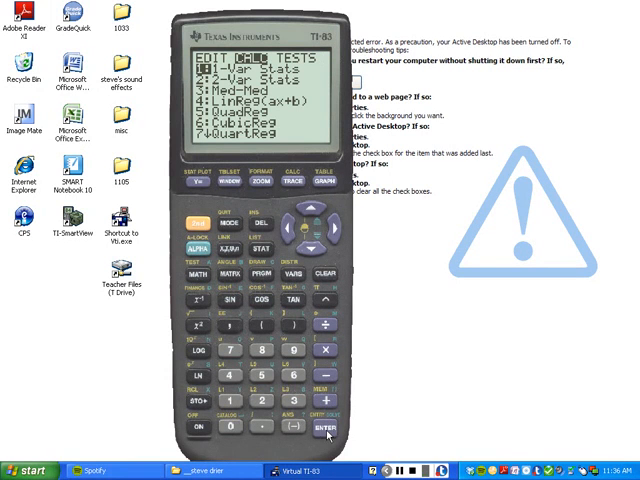
- Paste 1-Var Stats from the STAT CALC menu onto the home screen
click(323, 434)
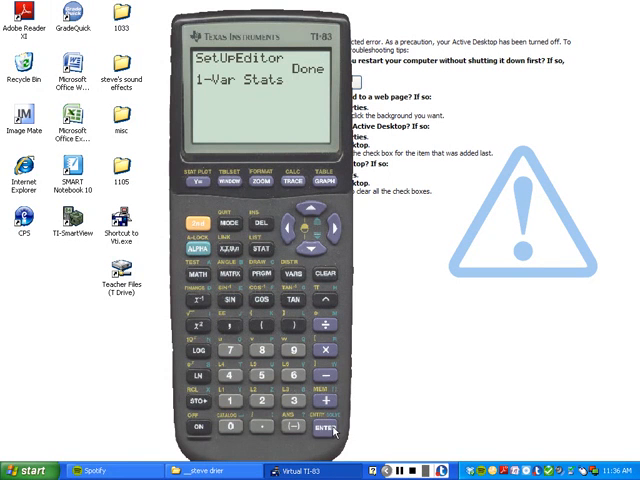
mouse_move(315, 445)
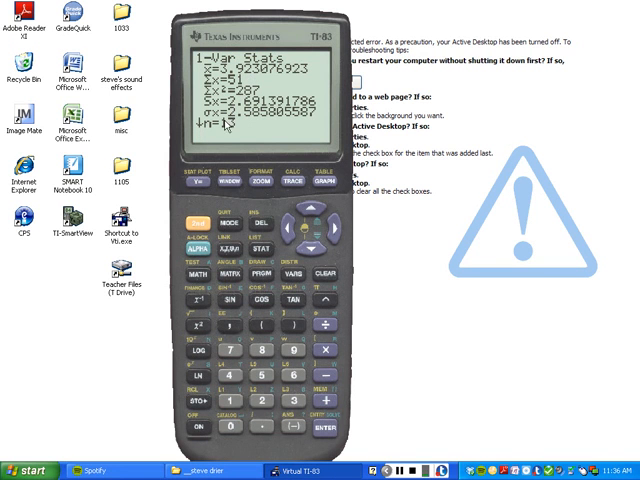
mouse_move(228, 155)
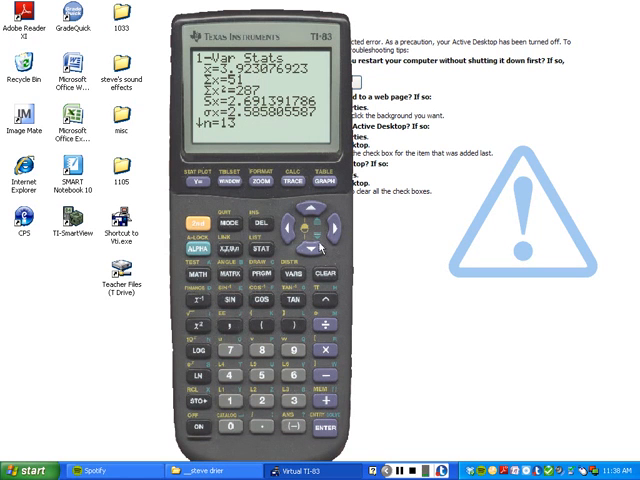
- Scroll down the 1-Var Stats output to show minX=1, Q1=2, Med=3 and Q3=5.5
click(319, 244)
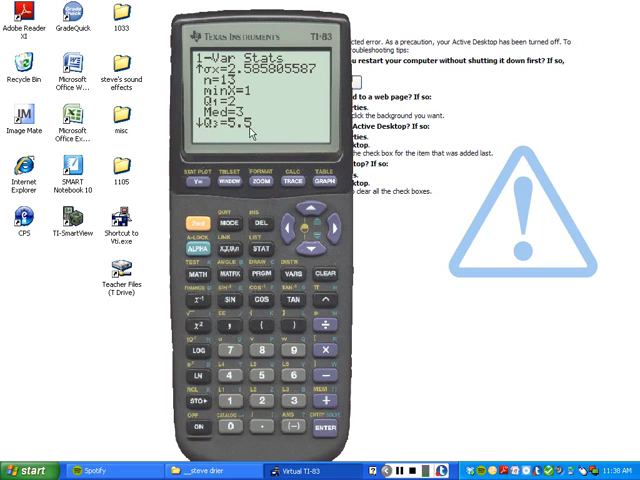
mouse_move(281, 154)
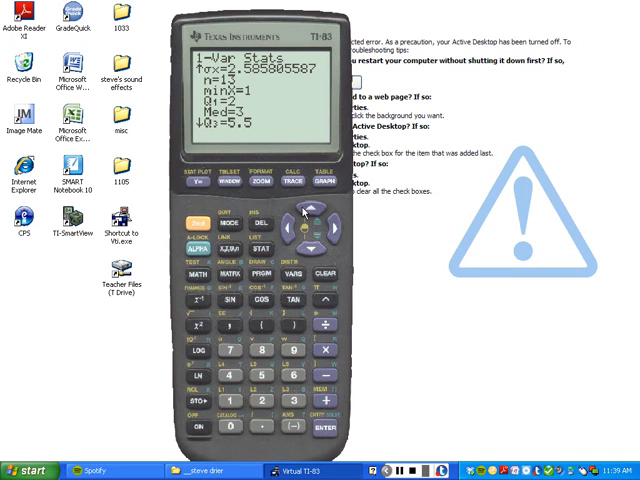
mouse_move(290, 225)
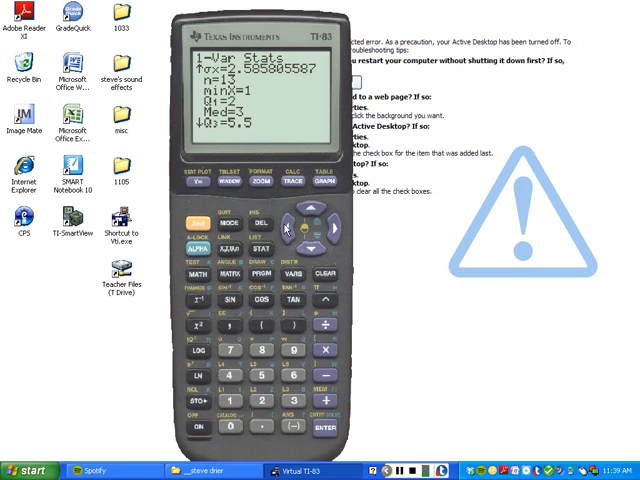